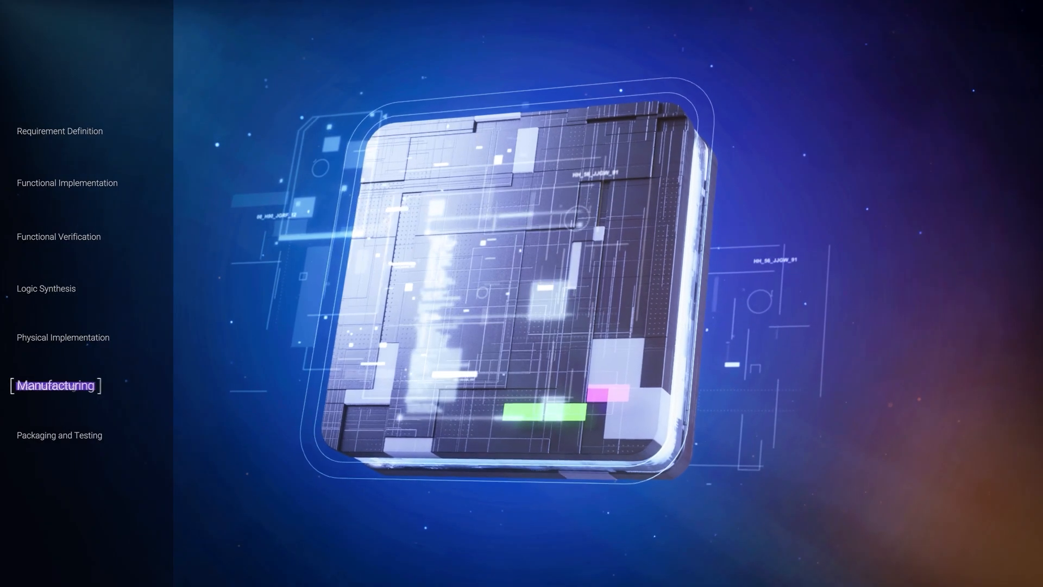
Play the explainer until the Manufacturing stage lists its calibration, simulation and yield analysis tools.
{"action": "left_click", "coordinate": [55, 385]}
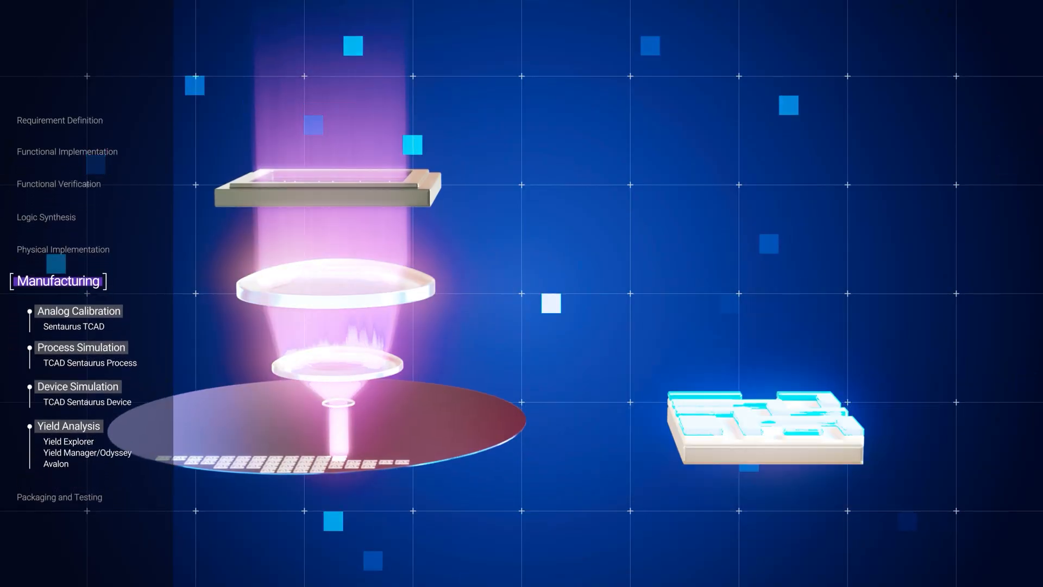